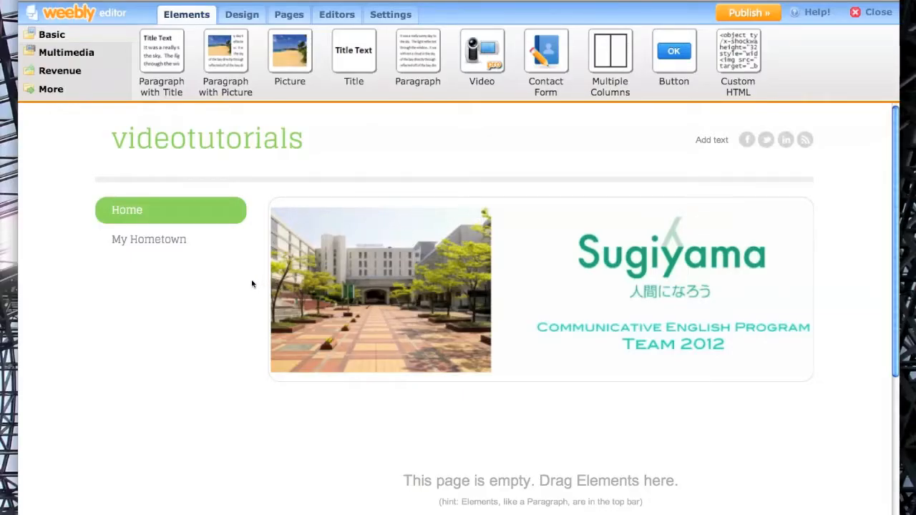
# Step: Open My Hometown and scroll down to the Tower Bridge photo and description
pyautogui.click(149, 239)
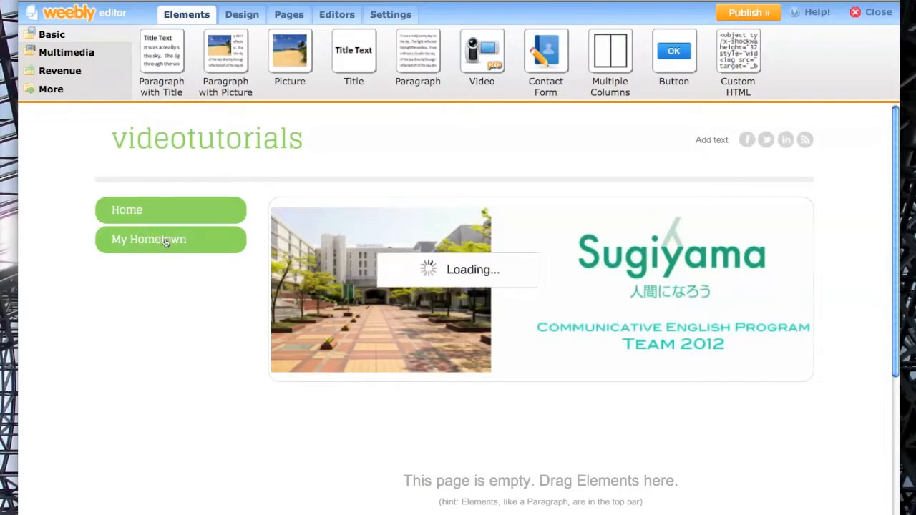
pyautogui.click(148, 239)
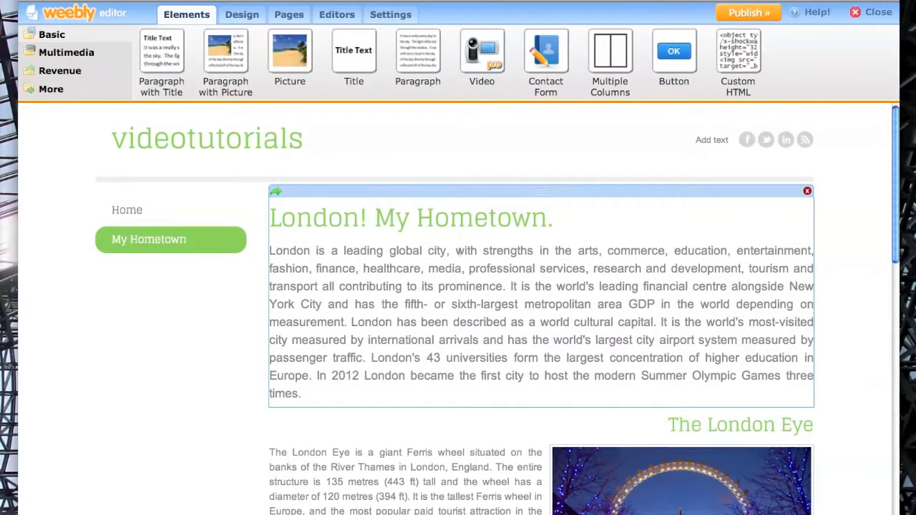
pyautogui.scroll(-3)
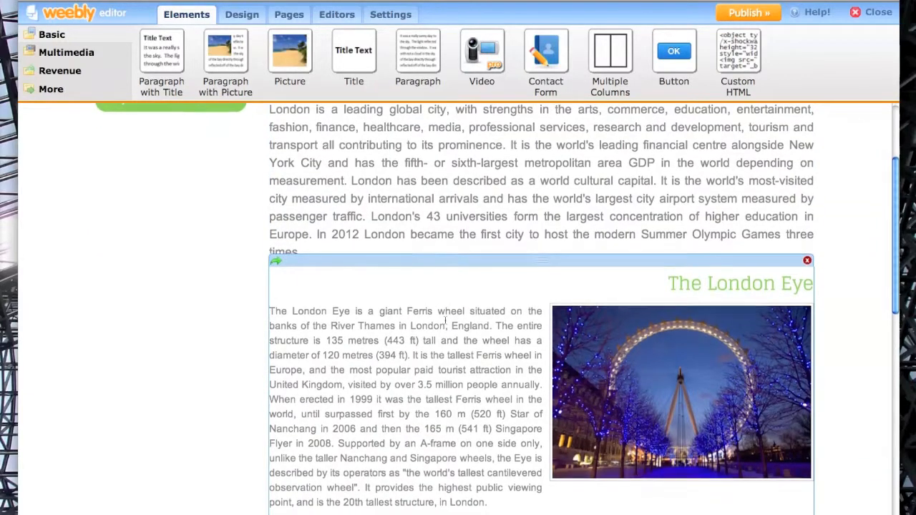
pyautogui.scroll(-3)
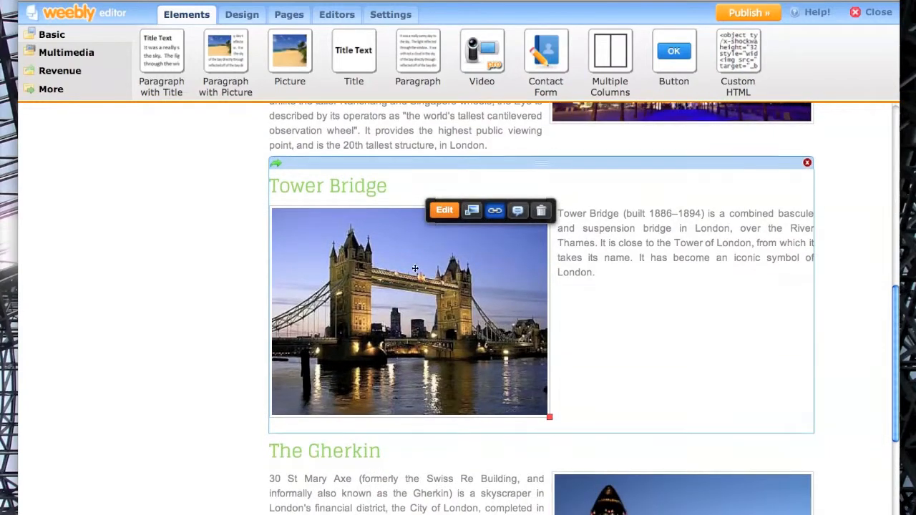
pyautogui.scroll(-3)
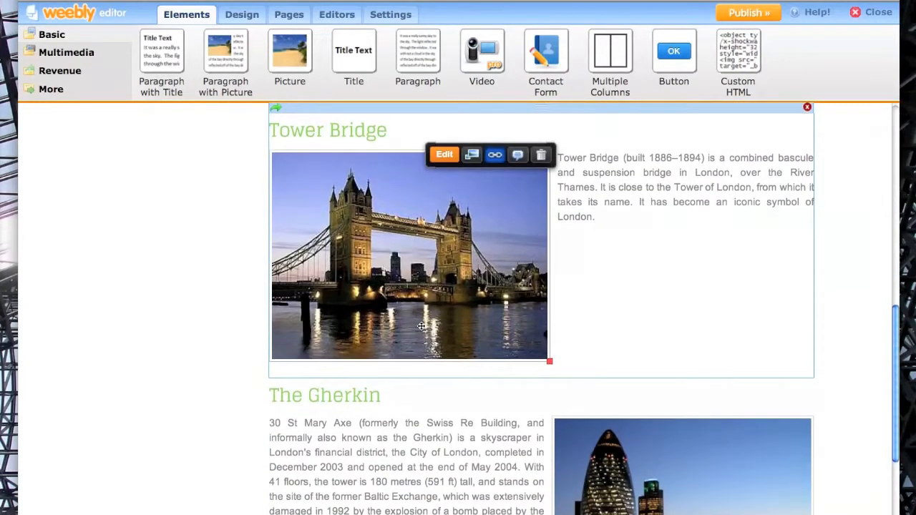
pyautogui.scroll(-3)
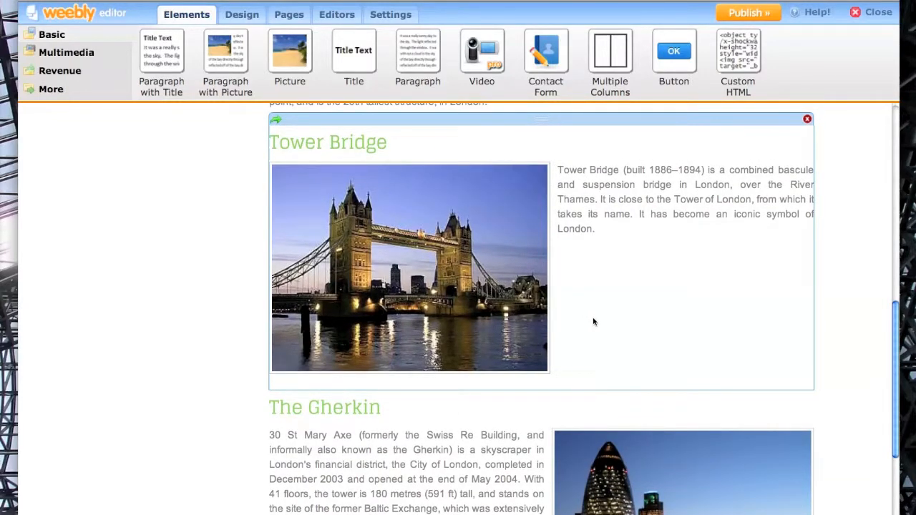
# Step: Add a new page to the site named 'Tower Bridge'
pyautogui.click(288, 14)
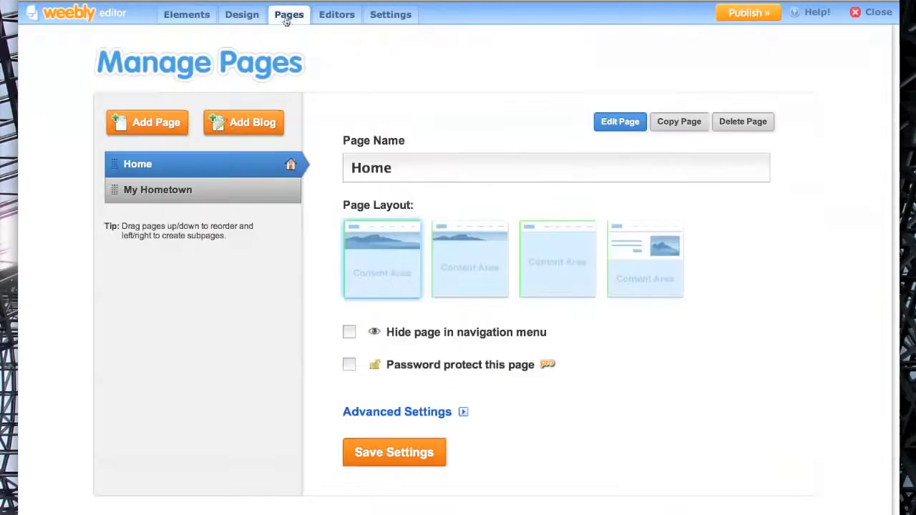
pyautogui.click(147, 122)
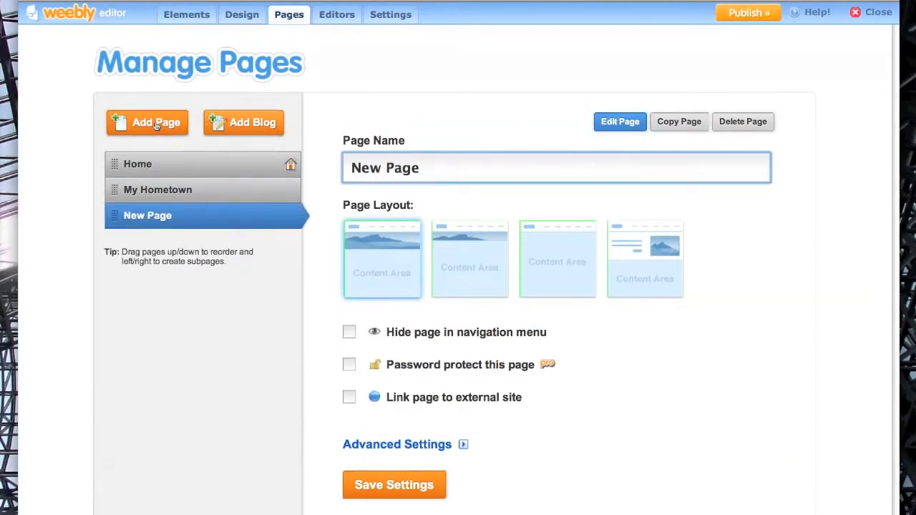
pyautogui.tripleClick(385, 168)
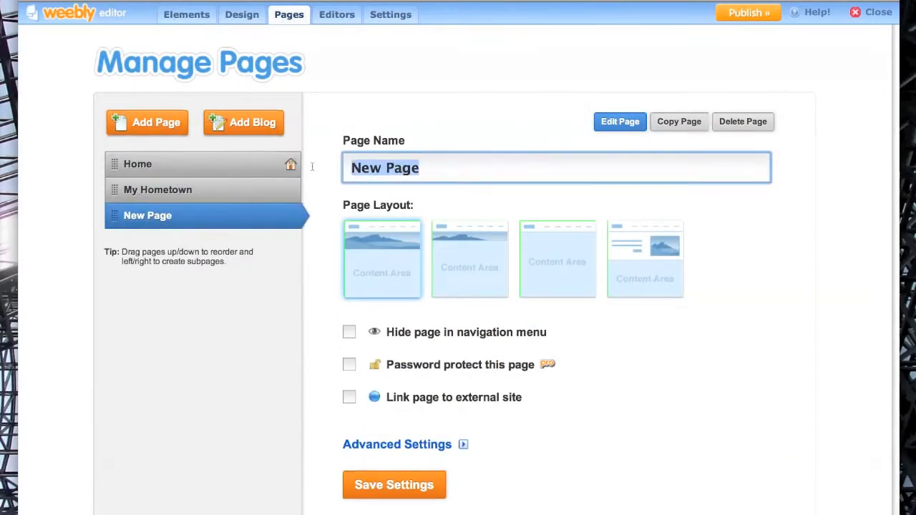
pyautogui.write('Tower')
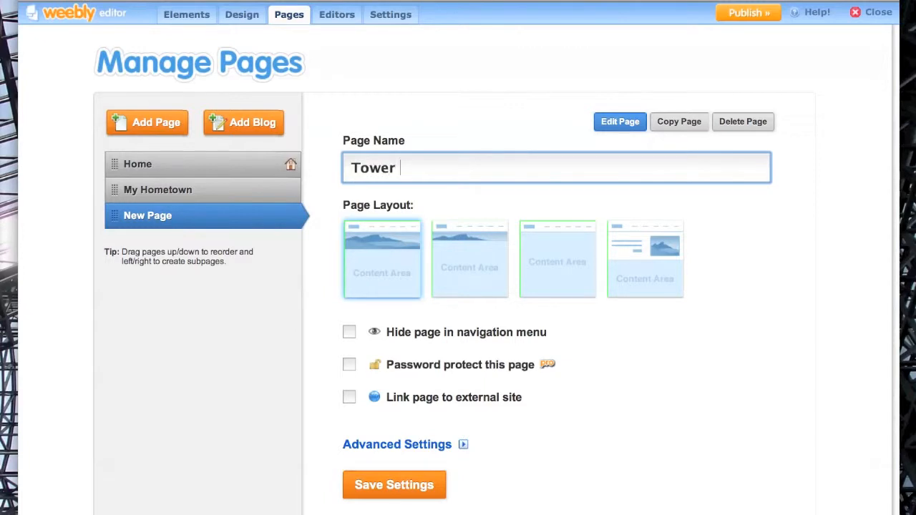
pyautogui.write('Bridge')
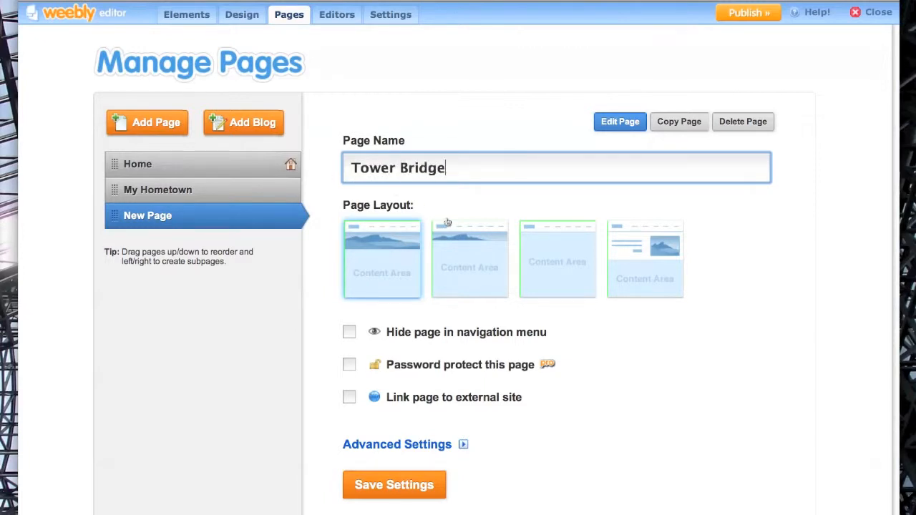
# Step: Give the Tower Bridge page a different layout and hide it from the navigation menu
pyautogui.click(557, 259)
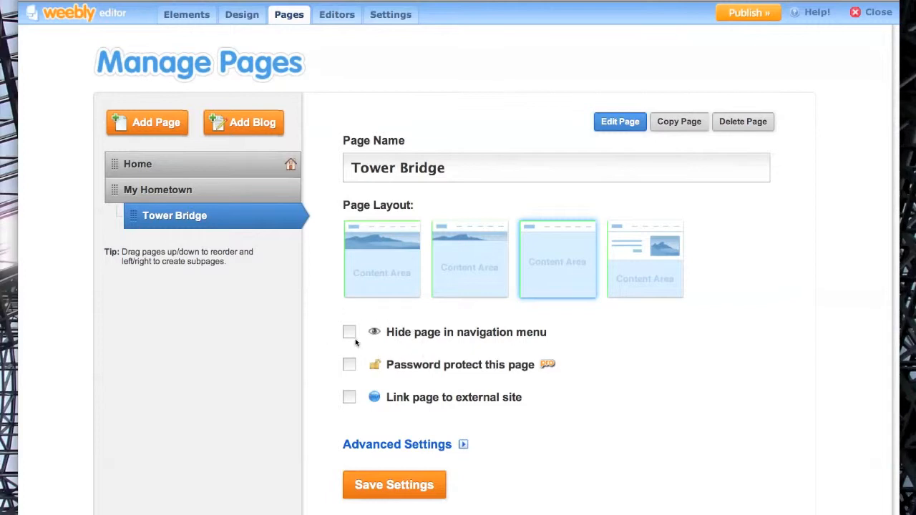
pyautogui.click(349, 332)
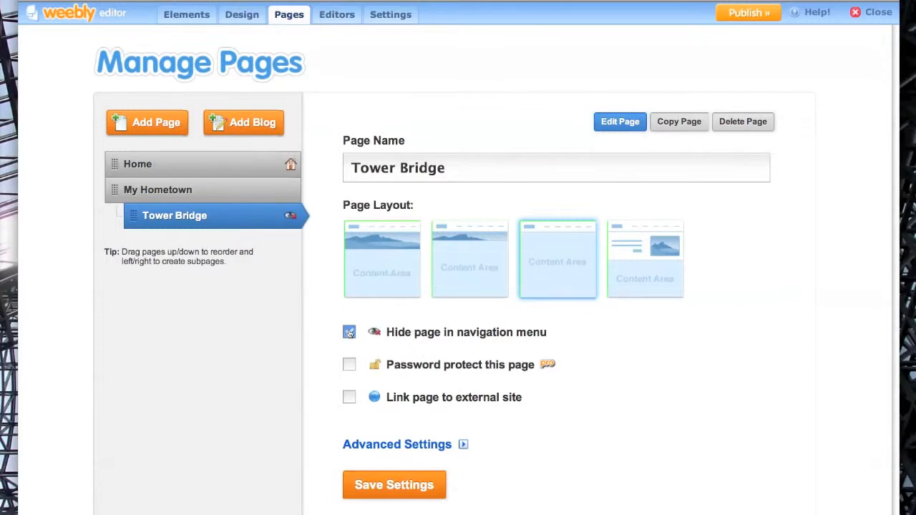
pyautogui.click(349, 332)
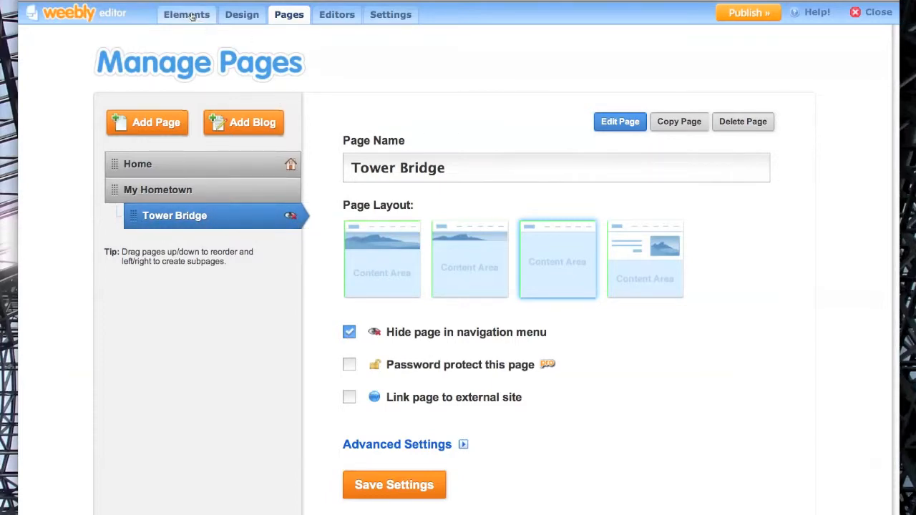
# Step: Link the Tower Bridge photo to the '- Tower Bridge' site page and save
pyautogui.click(186, 15)
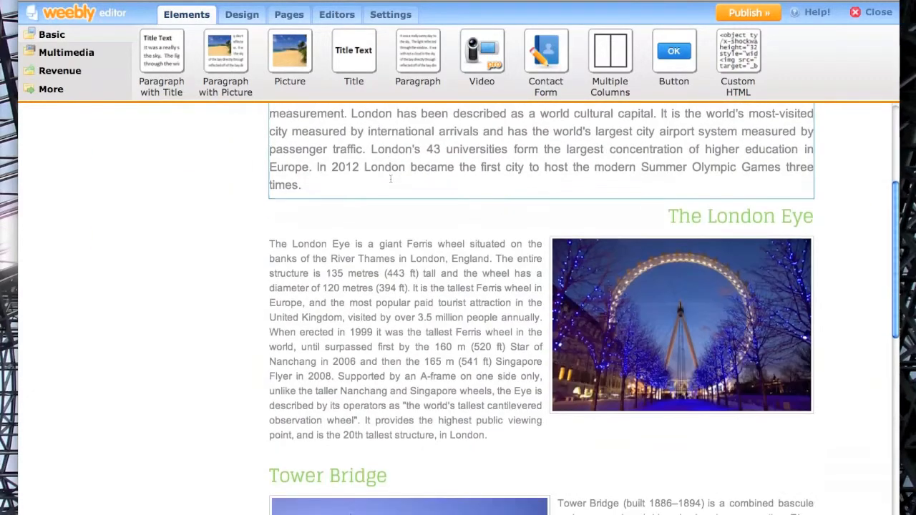
pyautogui.scroll(-3)
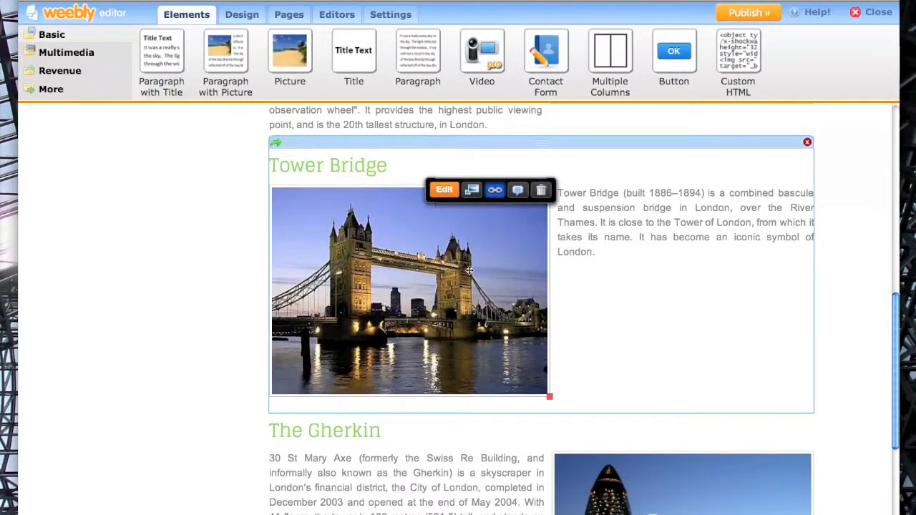
pyautogui.moveTo(494, 189)
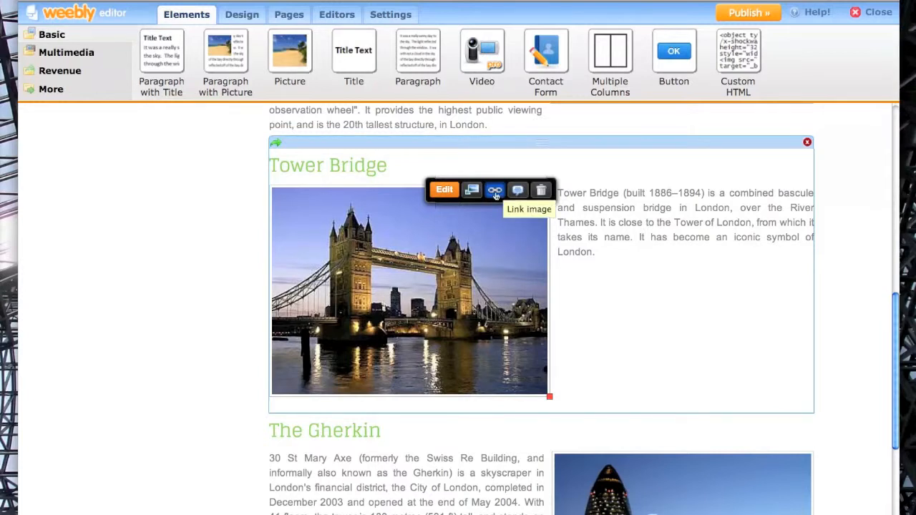
pyautogui.click(494, 189)
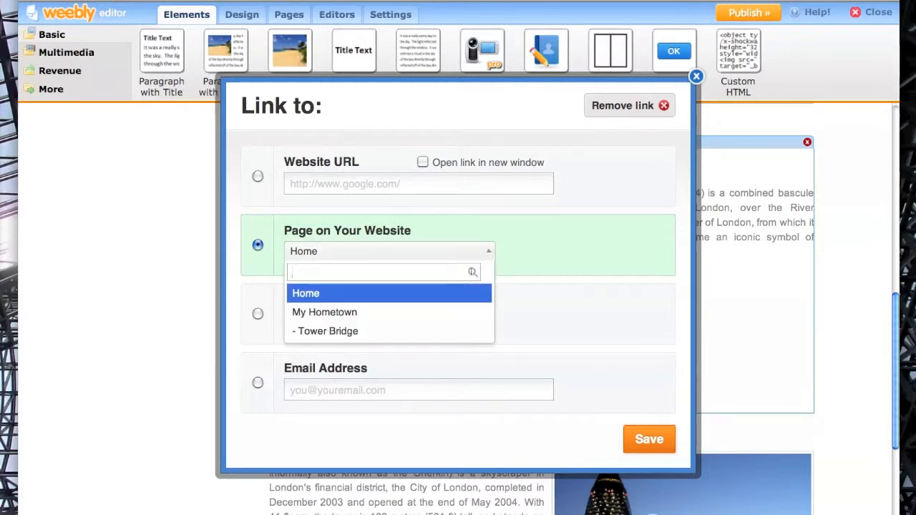
pyautogui.click(327, 330)
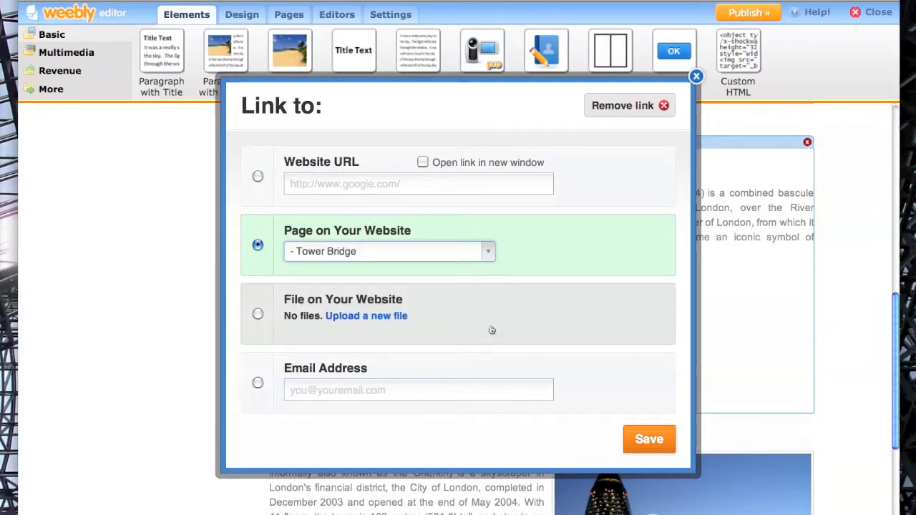
pyautogui.click(648, 439)
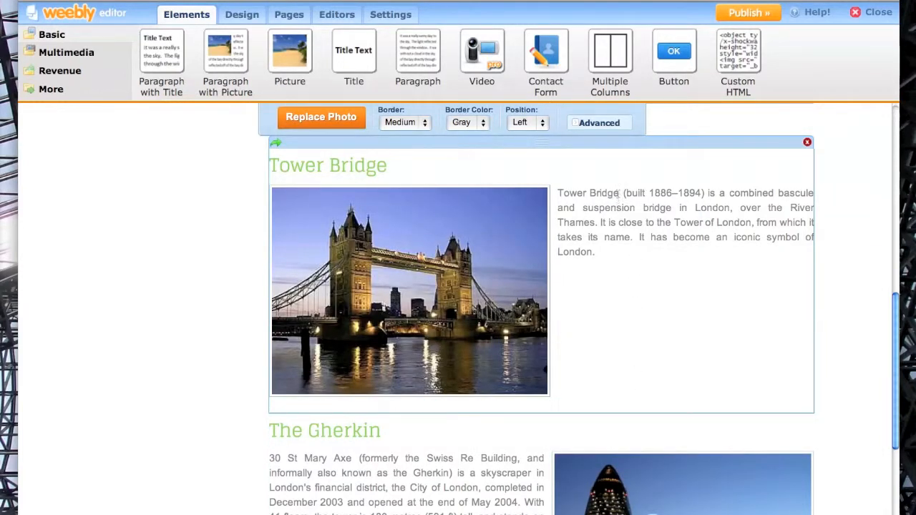
# Step: Link the words 'Tower Bridge' in the paragraph to the Tower Bridge site page
pyautogui.doubleClick(587, 193)
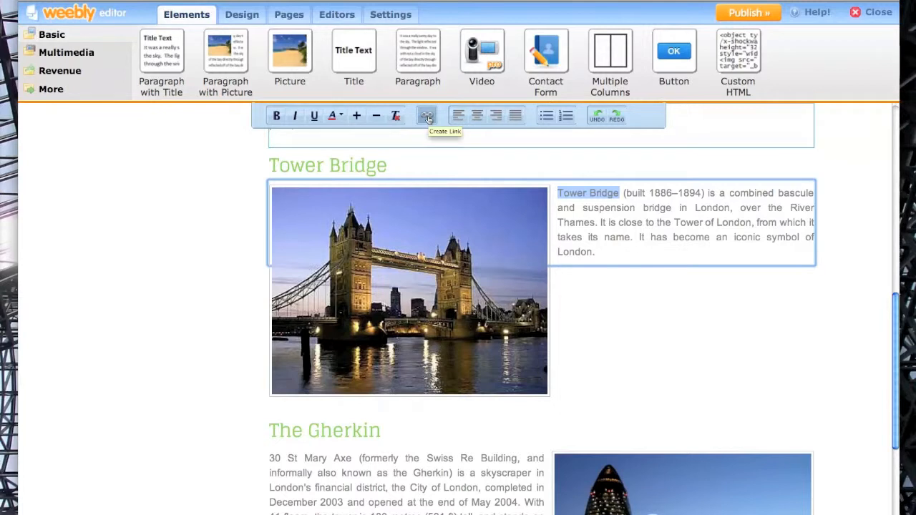
pyautogui.click(427, 115)
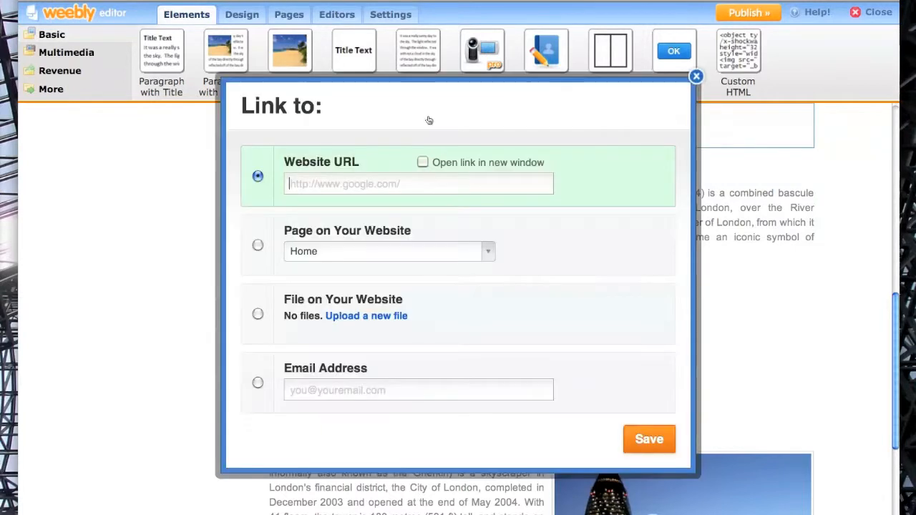
pyautogui.click(258, 245)
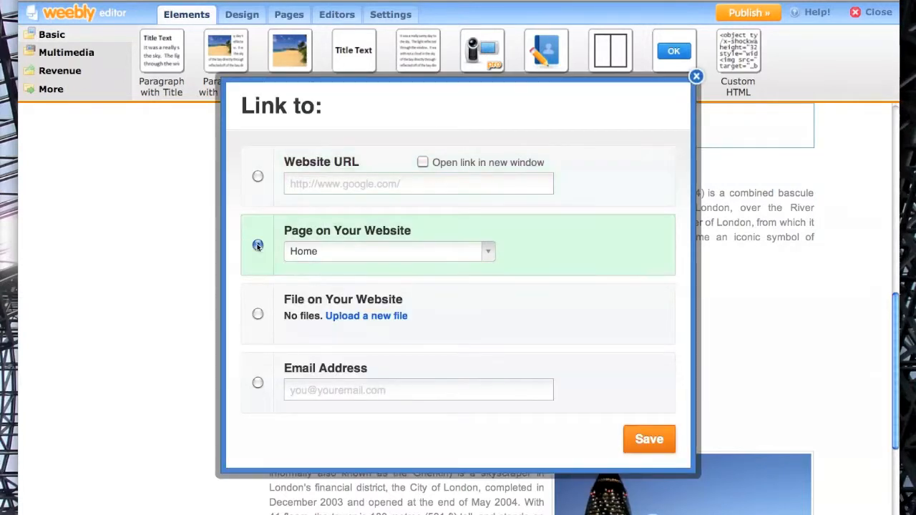
pyautogui.click(388, 251)
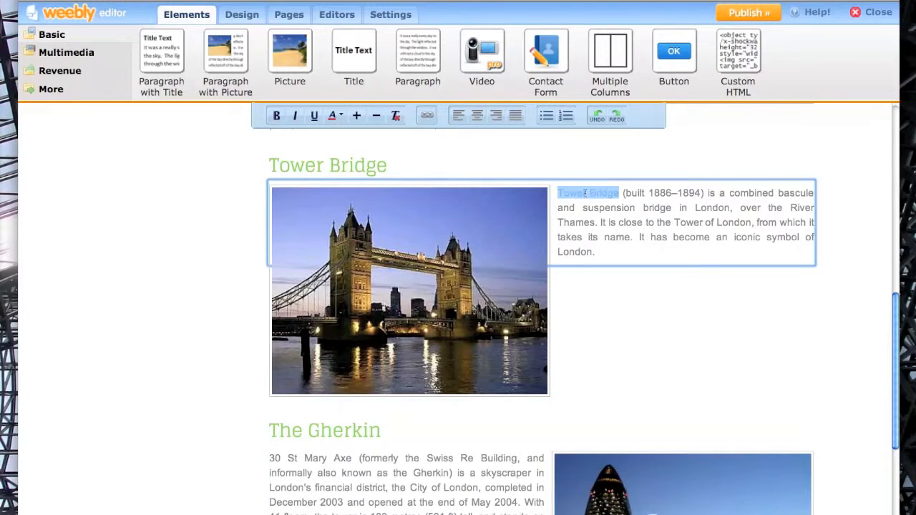
pyautogui.click(588, 193)
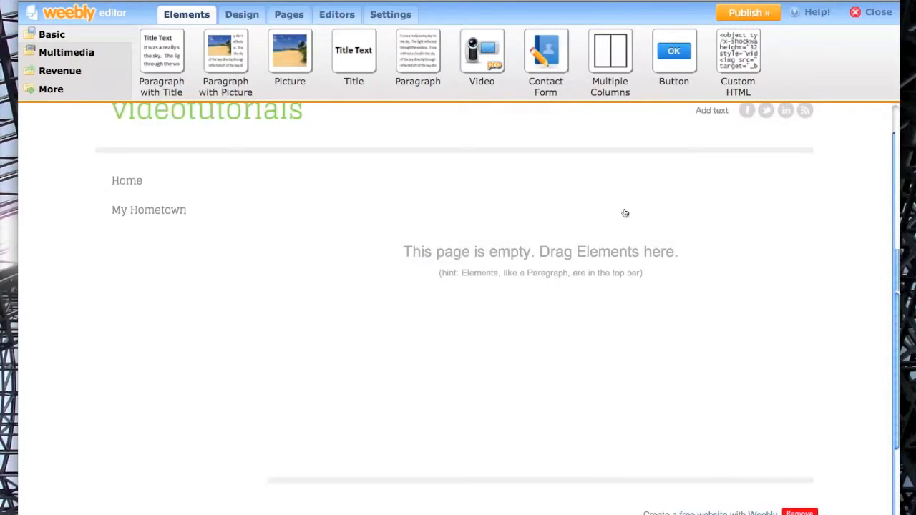
pyautogui.moveTo(322, 122)
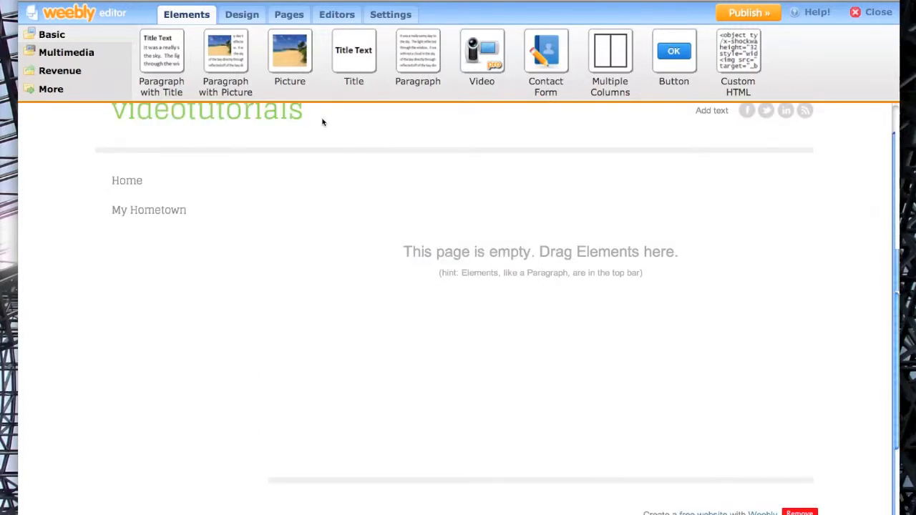
# Step: Add a Tower Bridge title and large night photo to the subpage, then publish and view live
pyautogui.moveTo(354, 50); pyautogui.dragTo(388, 180)
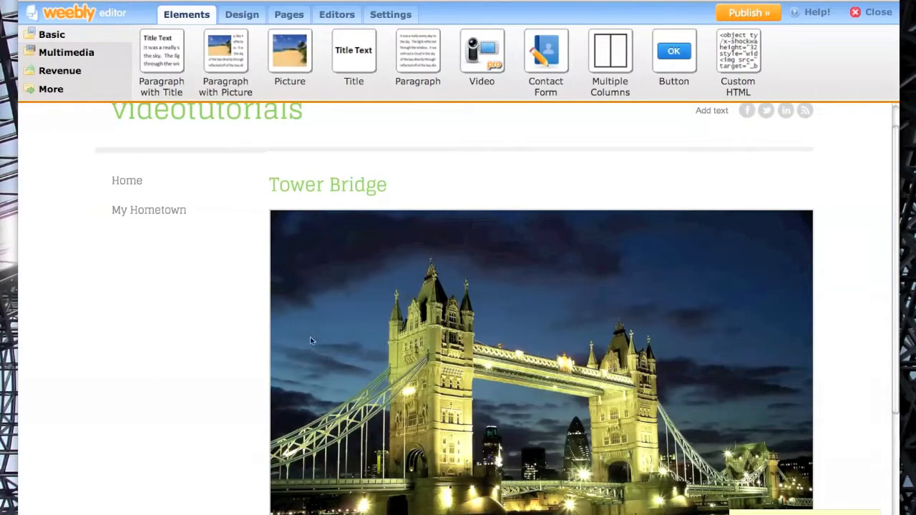
pyautogui.scroll(-3)
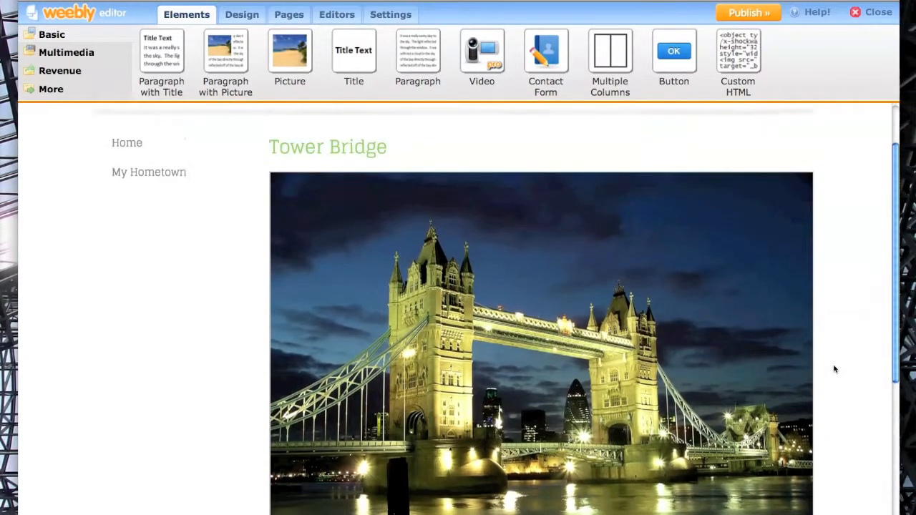
pyautogui.click(748, 13)
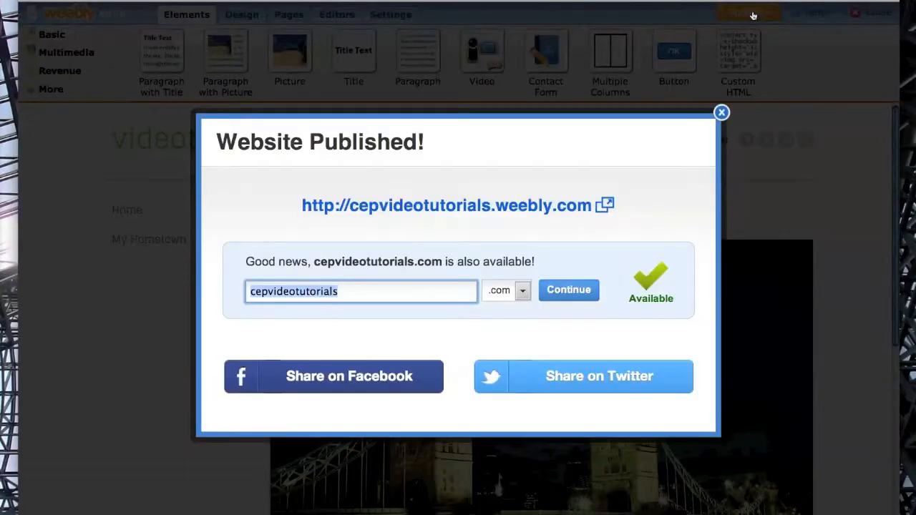
pyautogui.click(721, 112)
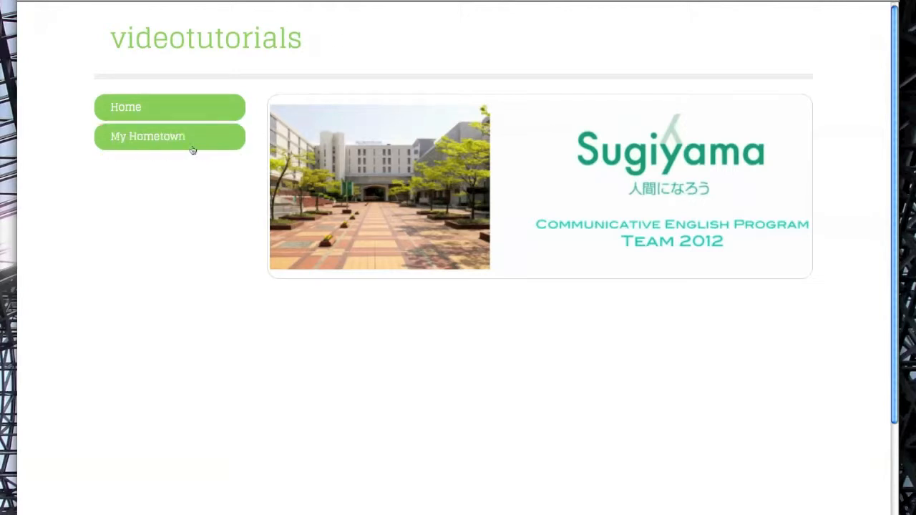
pyautogui.moveTo(182, 140)
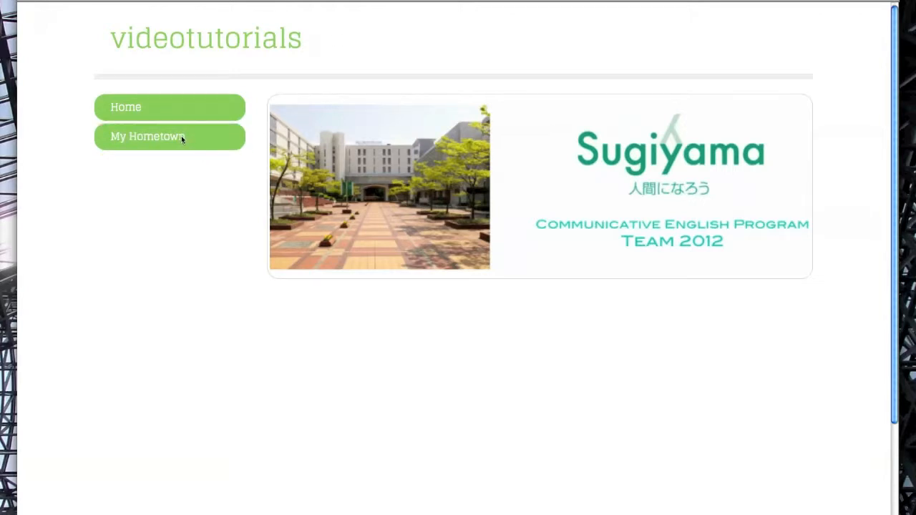
# Step: Go to My Hometown from the live site's navigation menu
pyautogui.click(147, 136)
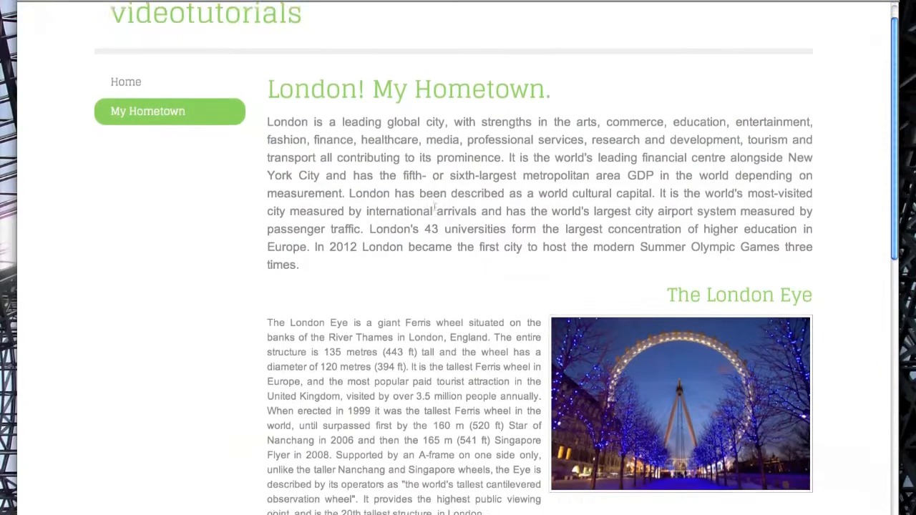